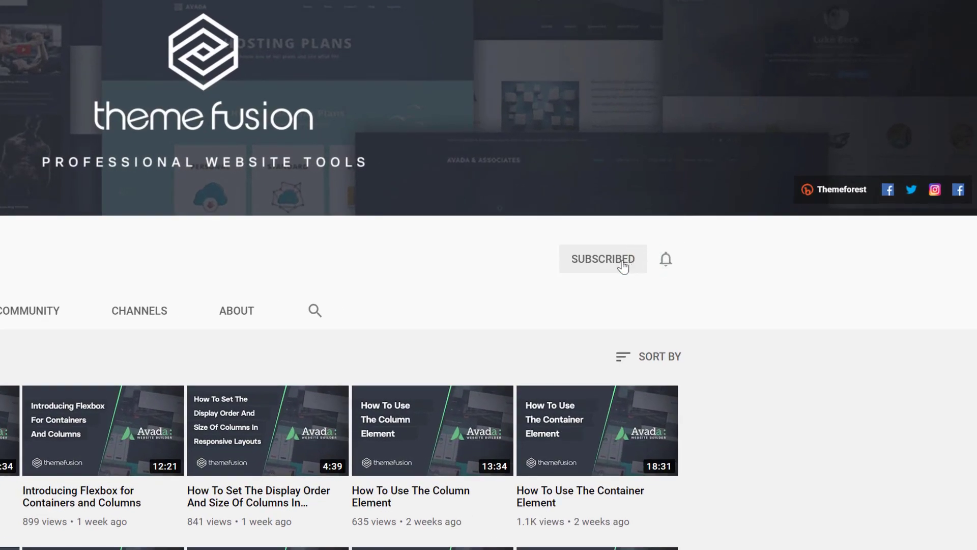
# Leave the ThemeFusion channel and bring up the Avada Science Publications page in the live editor.
pyautogui.click(665, 258)
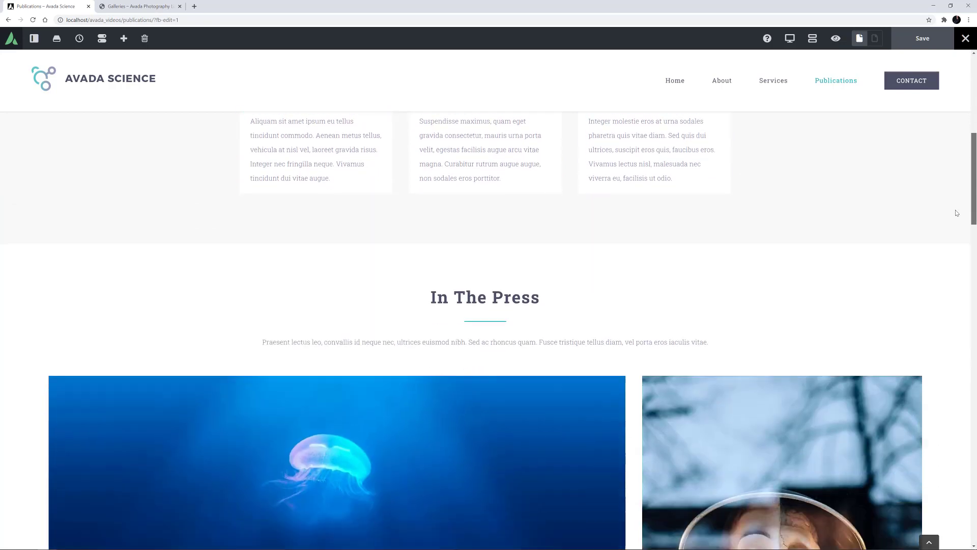
pyautogui.scroll(-3)
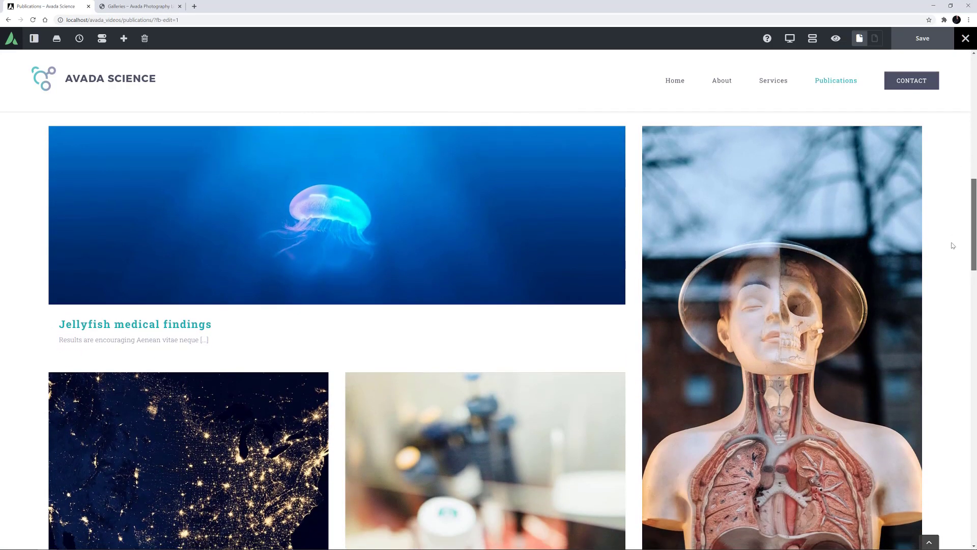
pyautogui.scroll(-3)
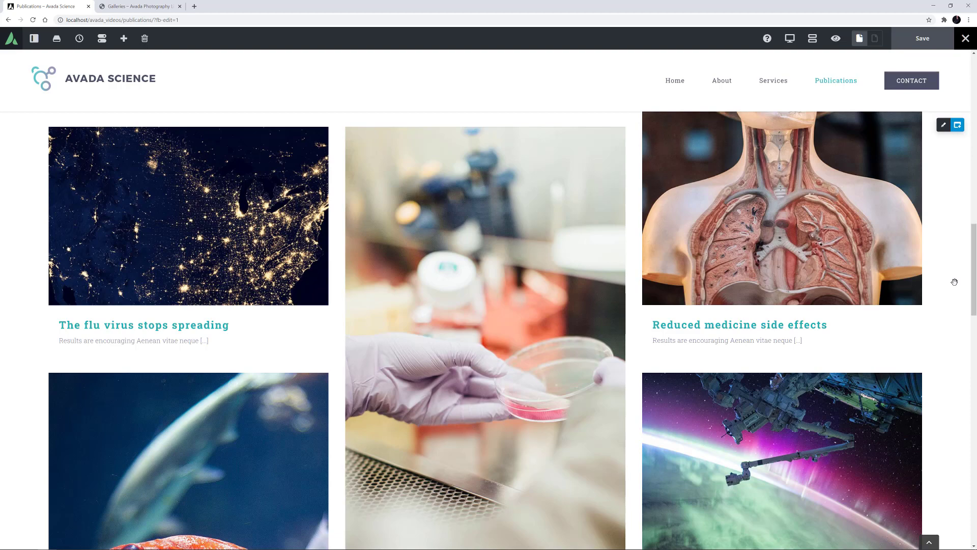
pyautogui.moveTo(956, 280)
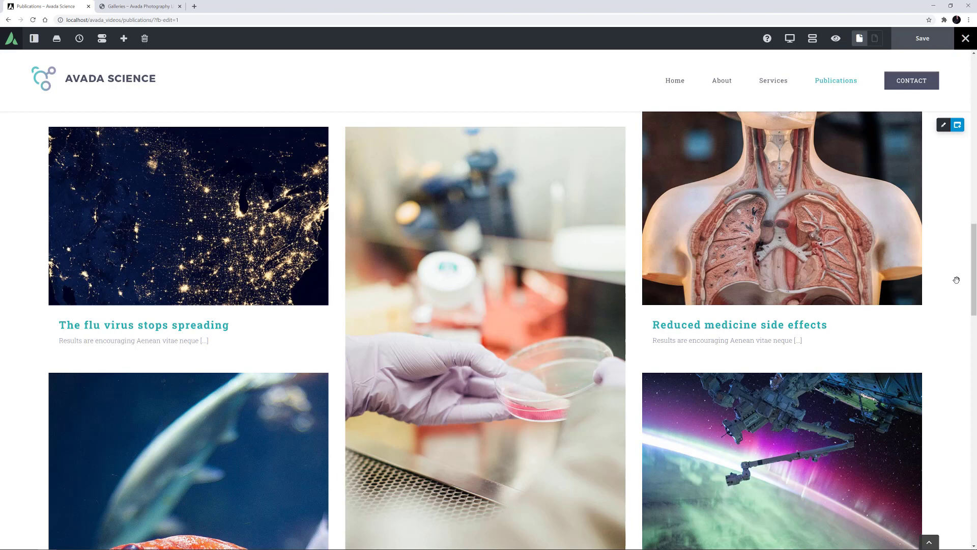
pyautogui.scroll(-3)
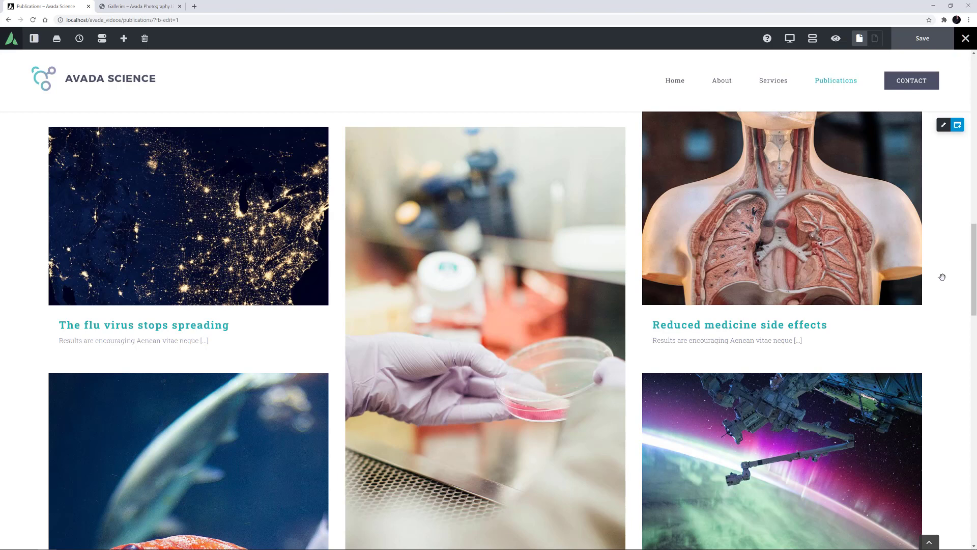
pyautogui.scroll(-3)
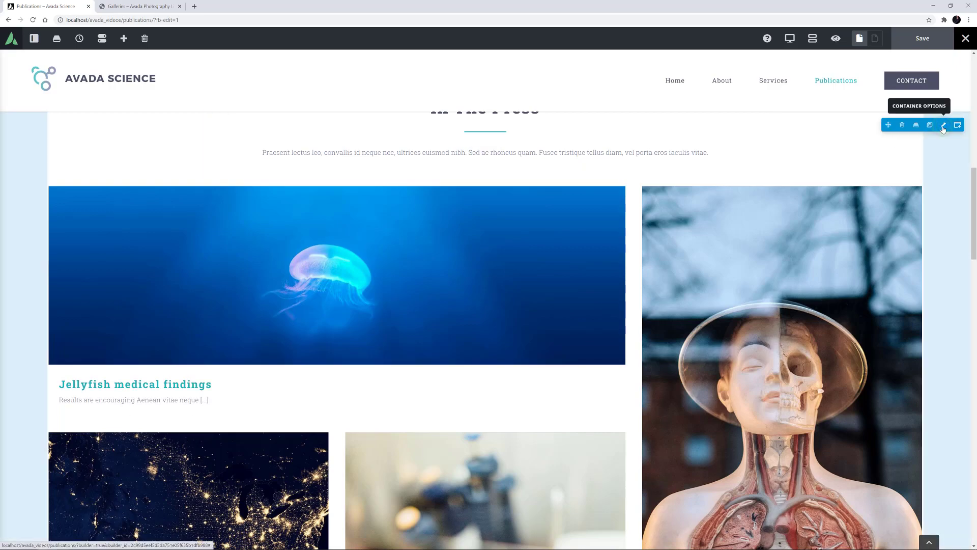
# Reach the In The Press blog element's settings via the container's Design options.
pyautogui.click(943, 124)
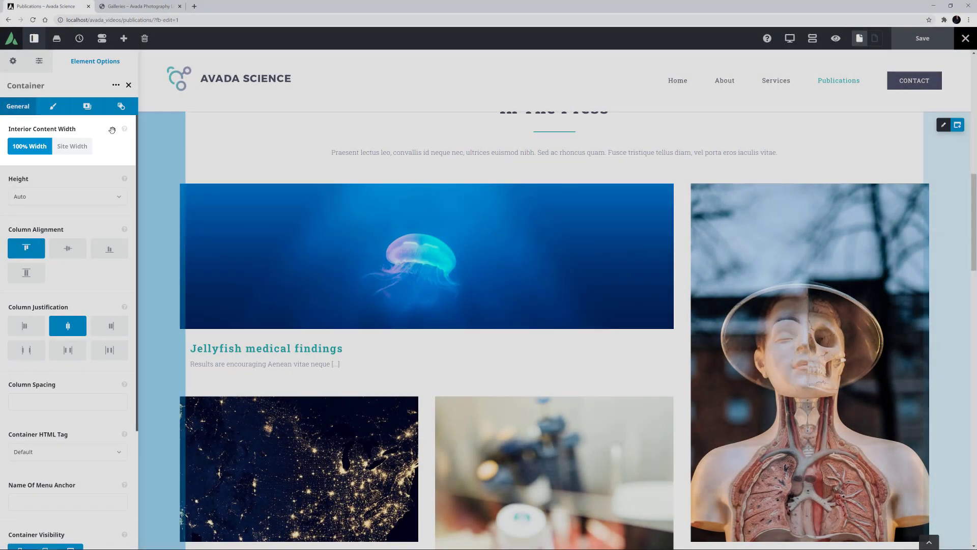
pyautogui.click(52, 105)
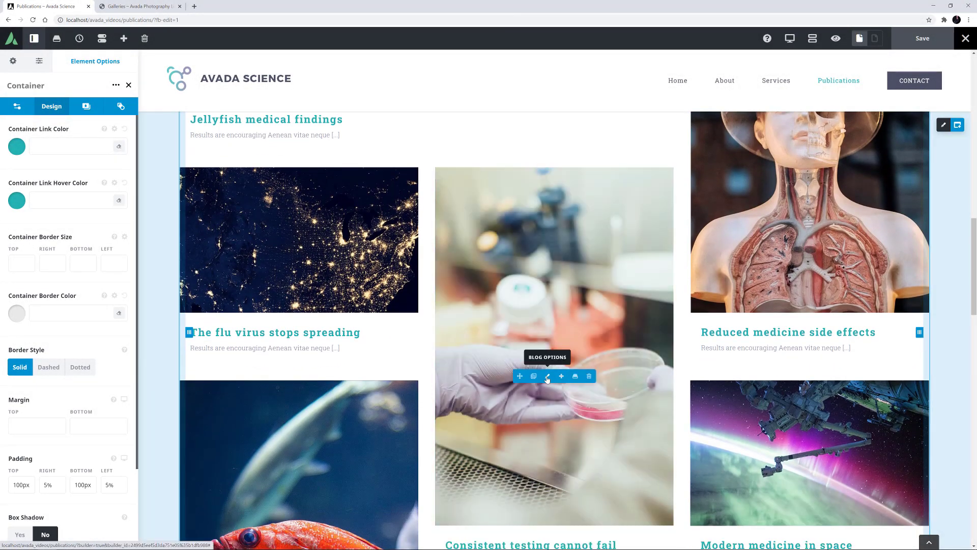
pyautogui.click(533, 375)
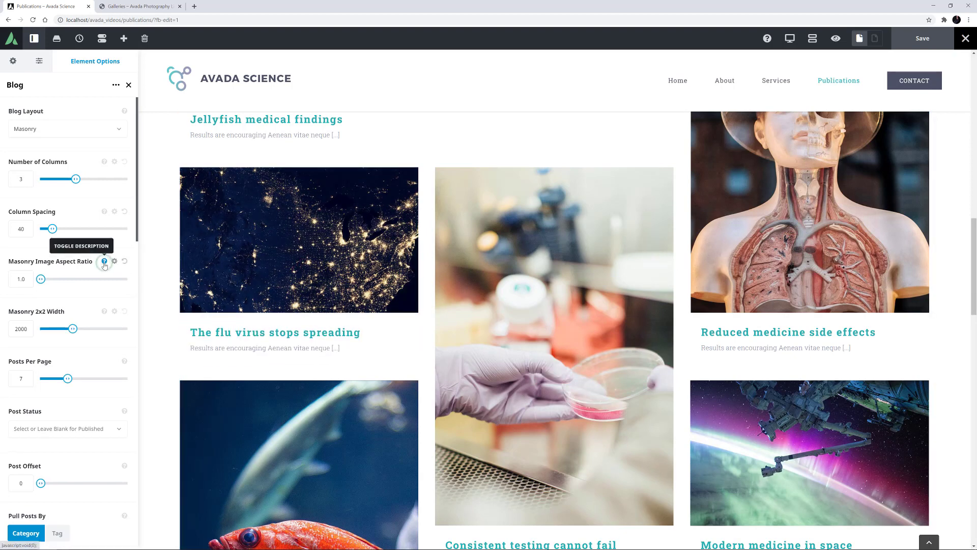
# Reveal the descriptions for Masonry Image Aspect Ratio and Masonry 2x2 Width.
pyautogui.click(105, 262)
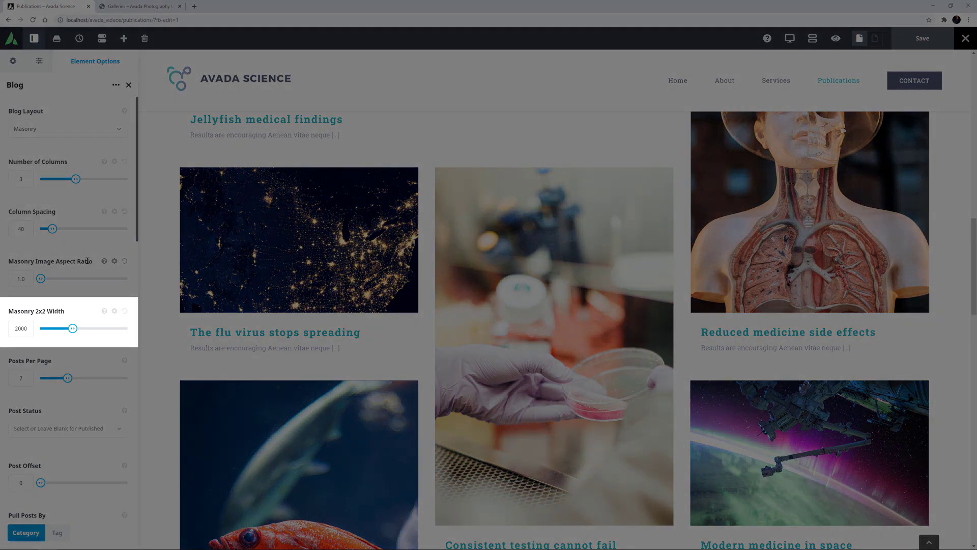
pyautogui.click(104, 311)
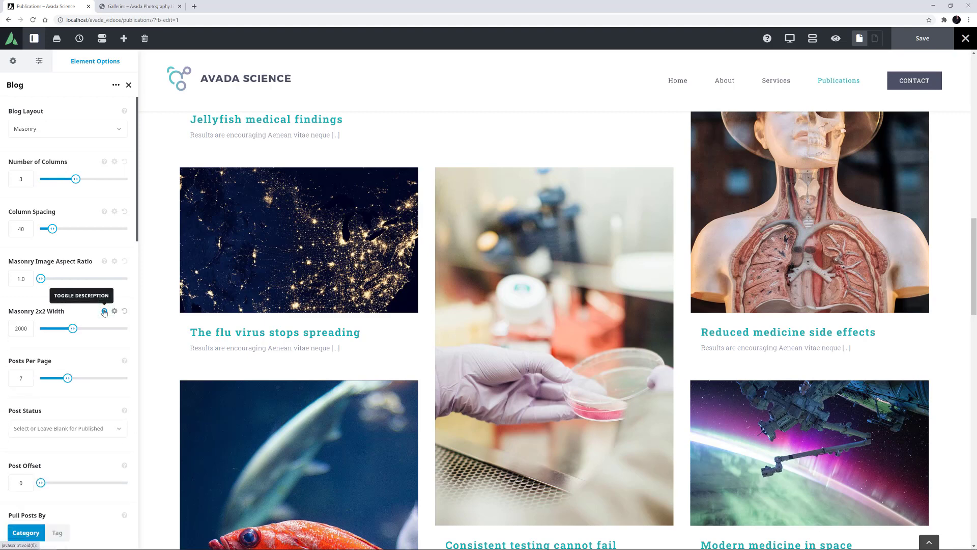
# Reach the Grid Box Color field and bring up its colour chooser.
pyautogui.scroll(-3)
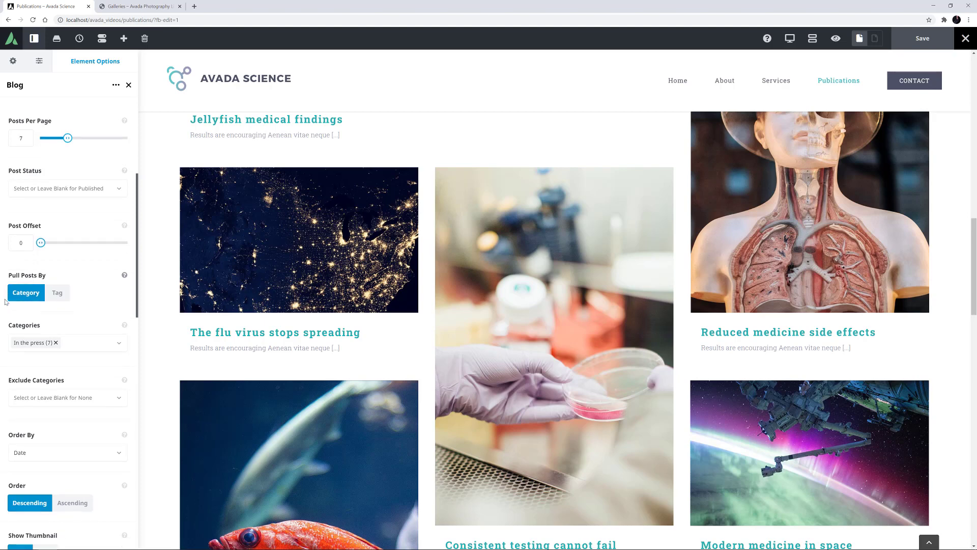
pyautogui.scroll(-3)
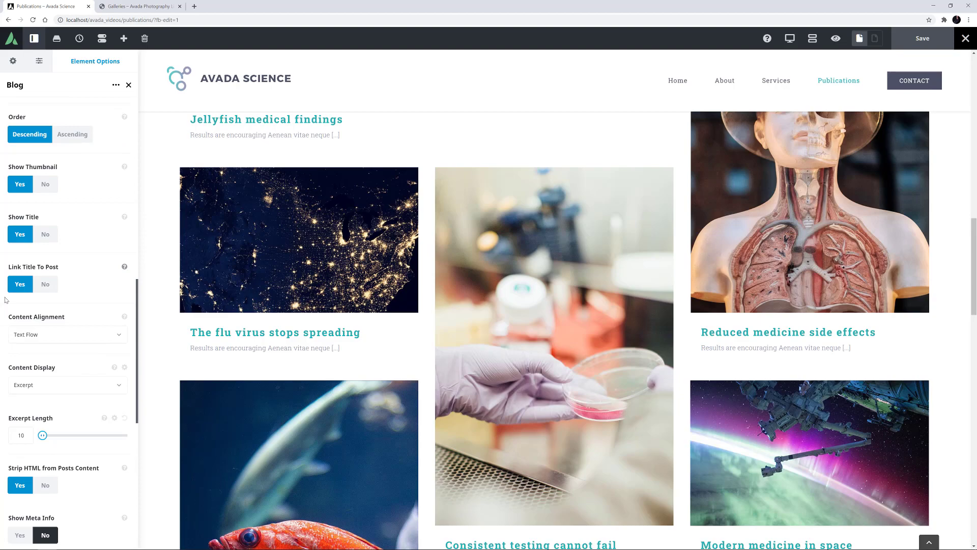
pyautogui.scroll(-3)
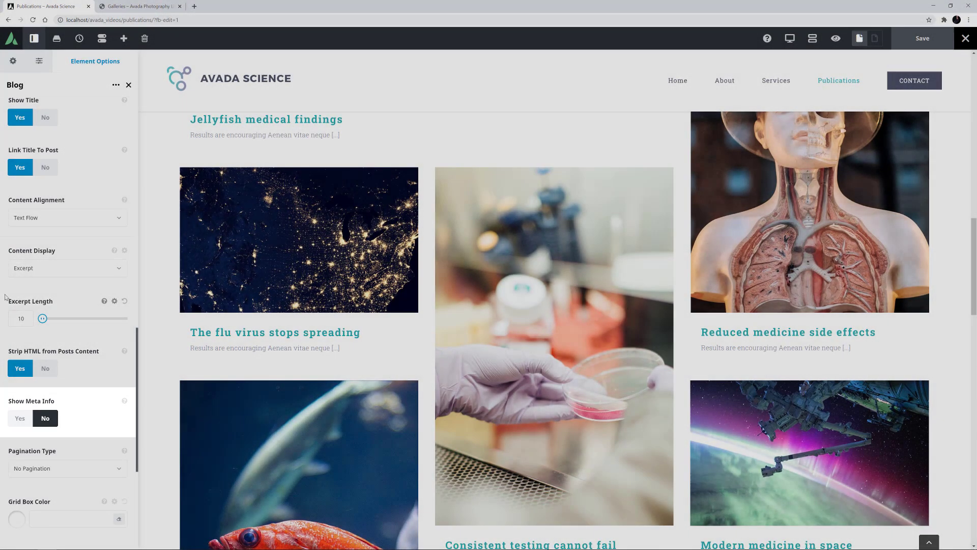
pyautogui.click(19, 419)
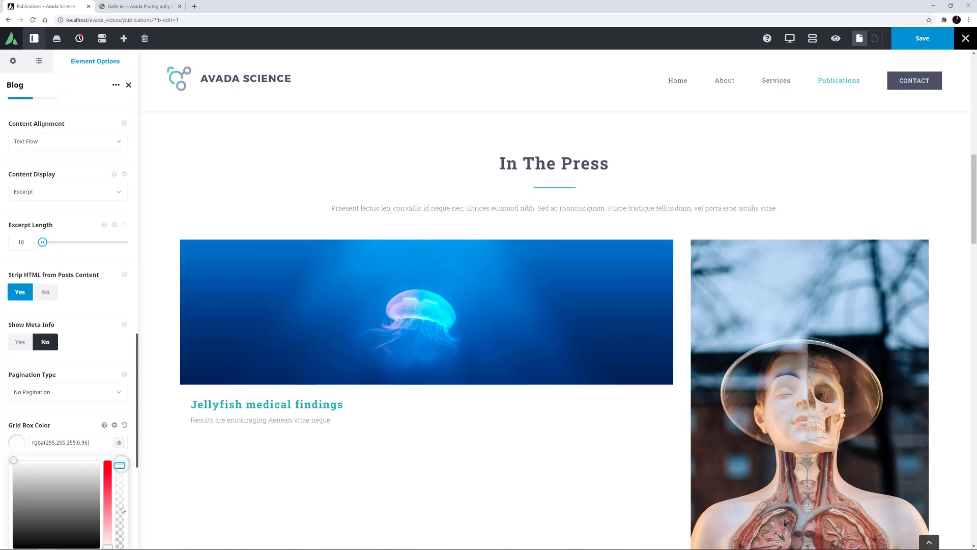
# Lower the grid box colour opacity so post text overlays the images.
pyautogui.moveTo(119, 466); pyautogui.dragTo(119, 530)
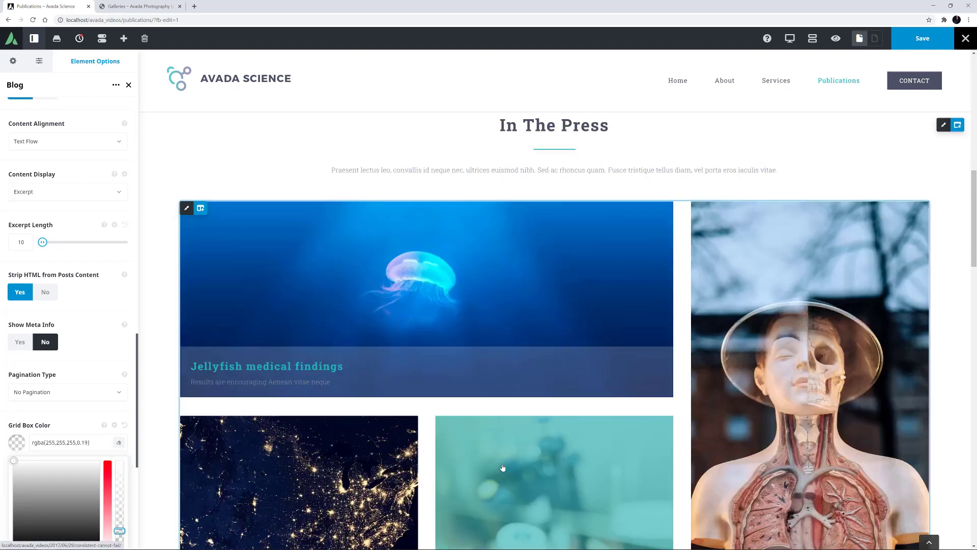
pyautogui.scroll(-3)
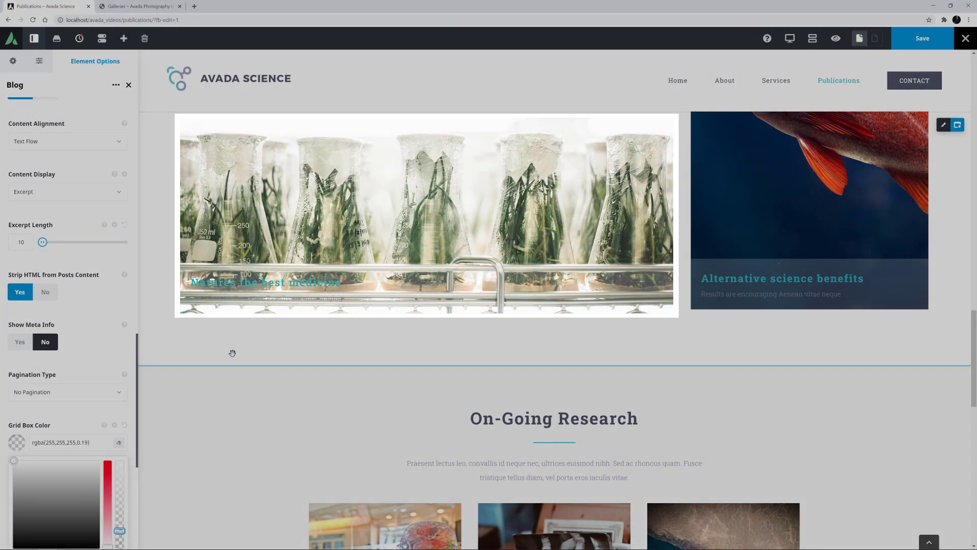
pyautogui.scroll(-3)
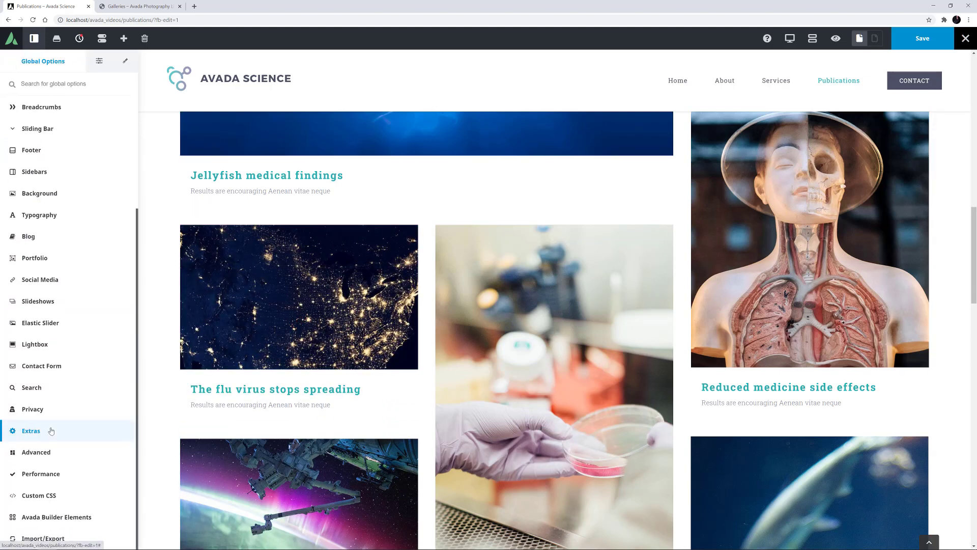
# Review the Featured Image Rollover settings under Global Options Extras.
pyautogui.click(30, 430)
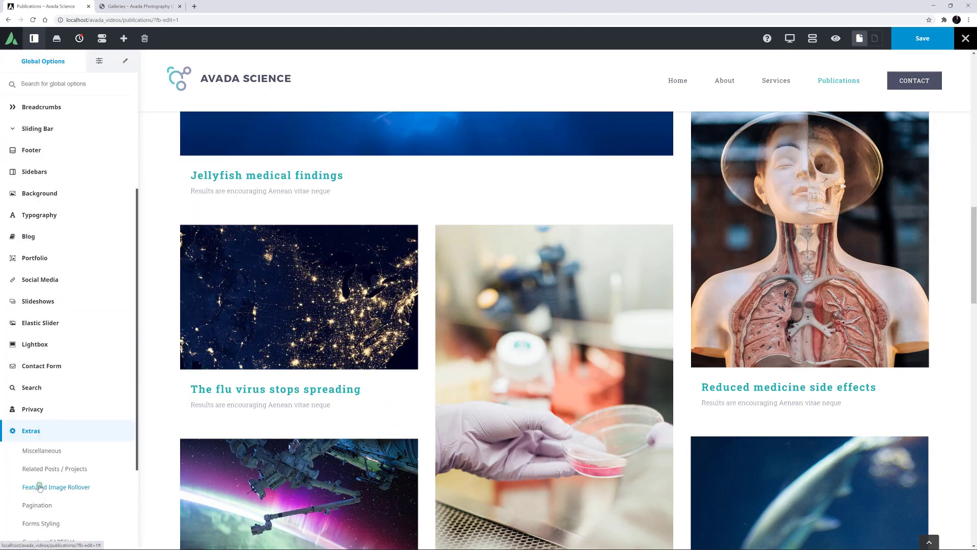
pyautogui.click(56, 486)
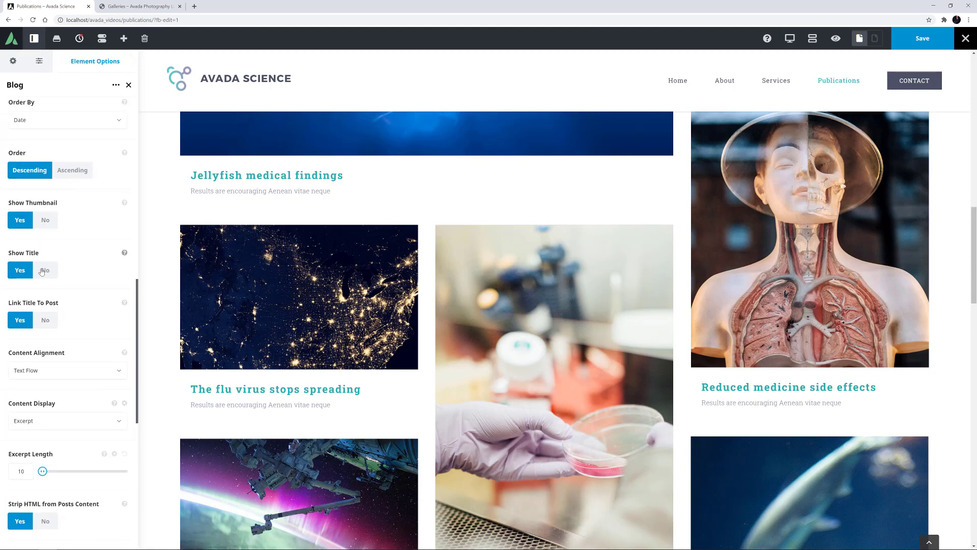
# Set Show Title to No and Content Display to No Text.
pyautogui.click(45, 269)
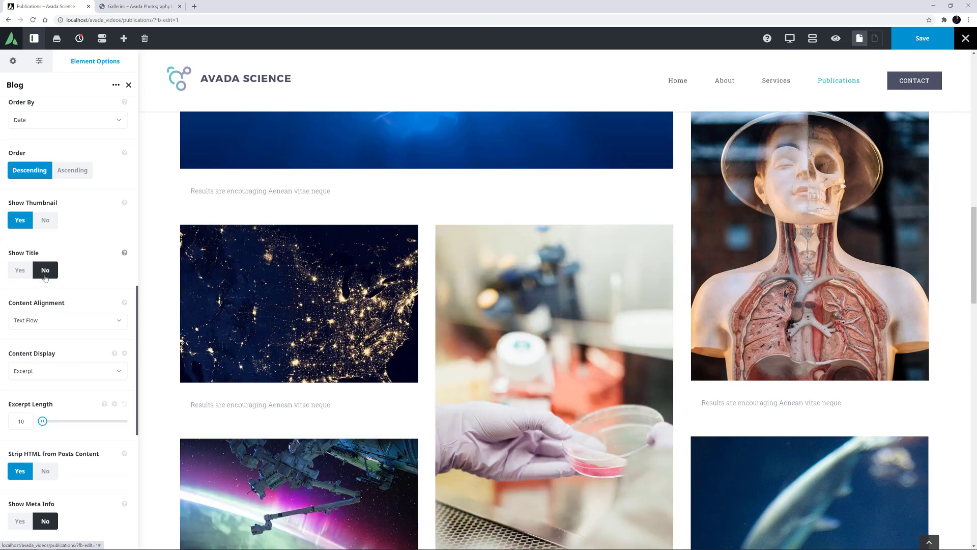
pyautogui.click(68, 370)
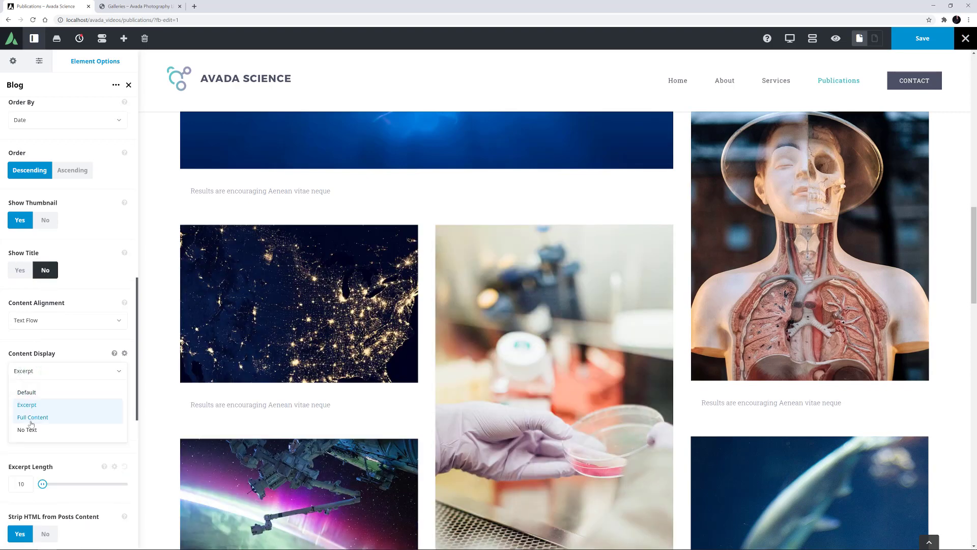
pyautogui.click(26, 430)
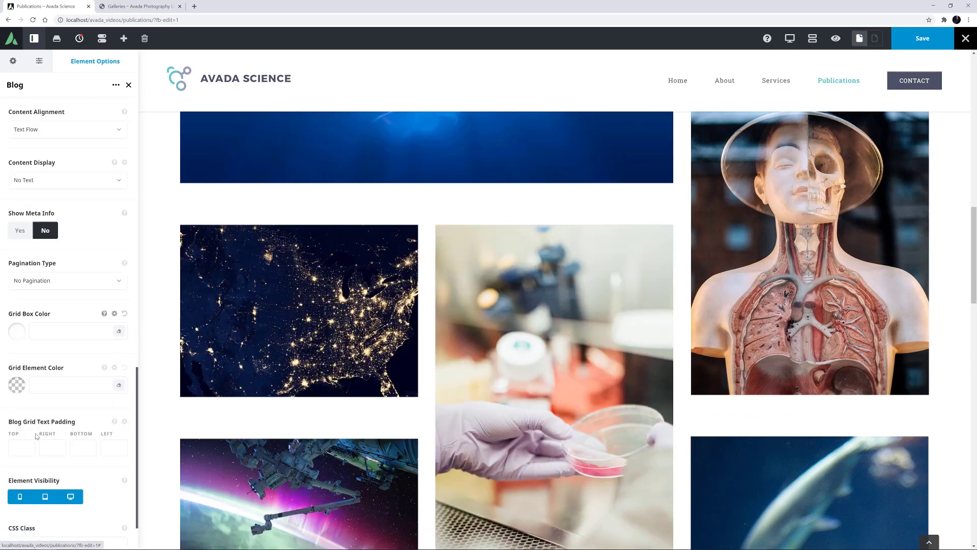
pyautogui.click(22, 448)
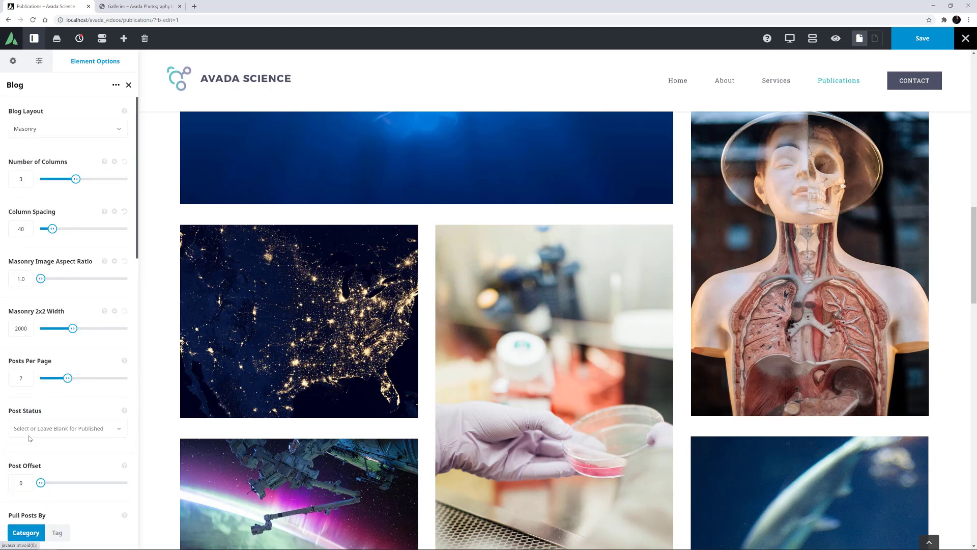
# Reduce the blog column spacing from 40 to 10.
pyautogui.click(21, 228)
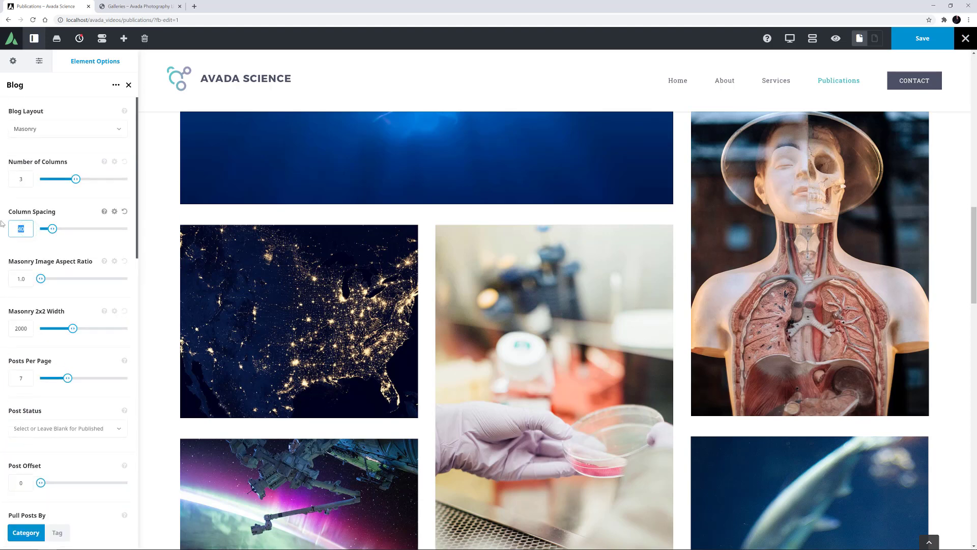
pyautogui.moveTo(50, 228); pyautogui.dragTo(43, 228)
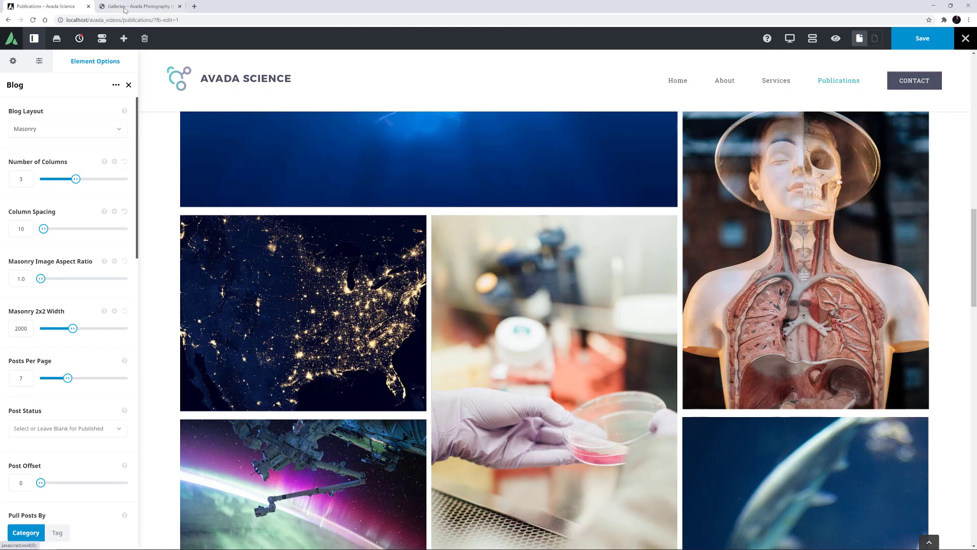
# Move to the photography Galleries page and bring up its Portfolio element options.
pyautogui.click(138, 6)
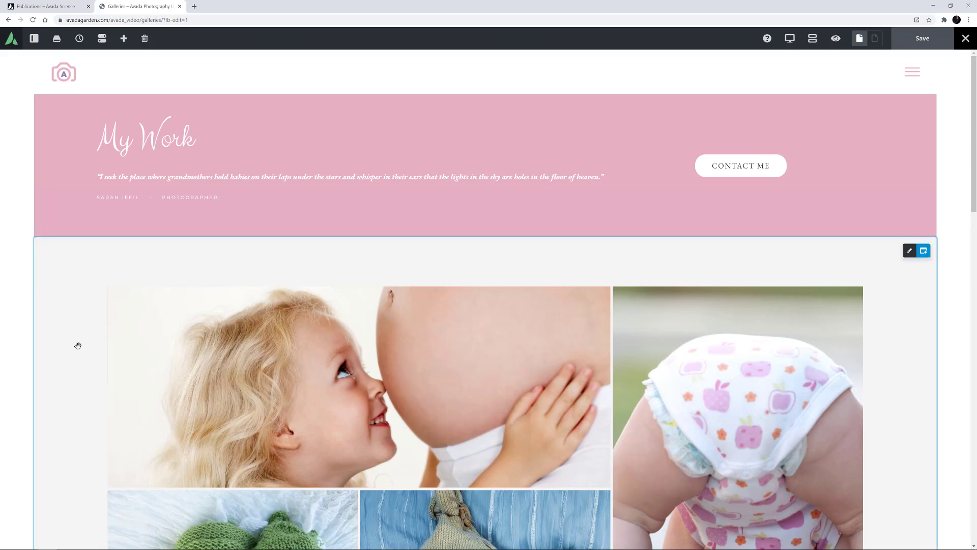
pyautogui.scroll(-3)
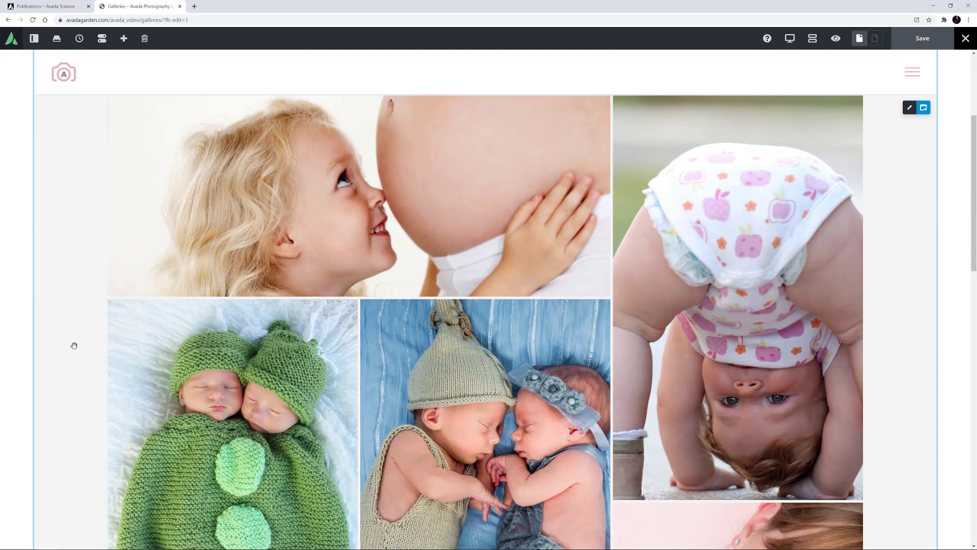
pyautogui.scroll(-3)
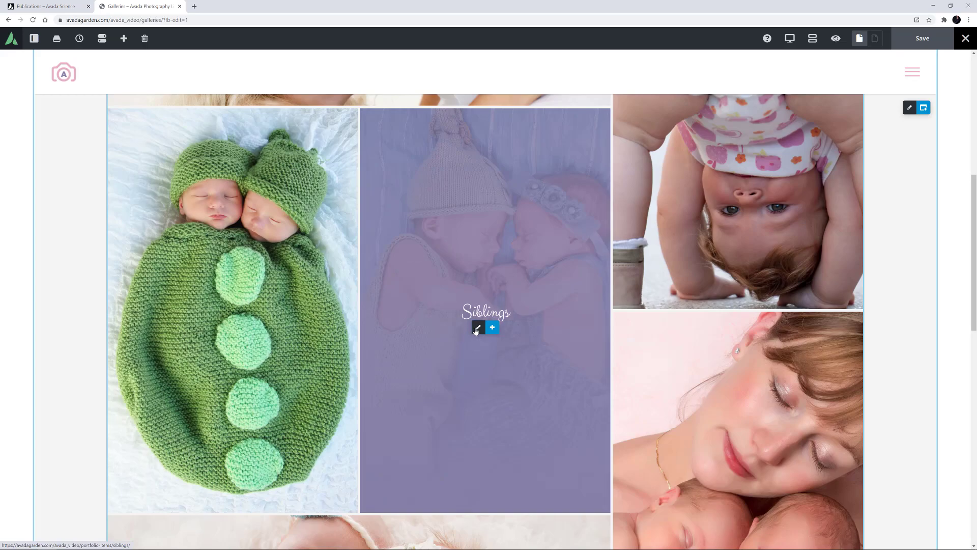
pyautogui.click(477, 327)
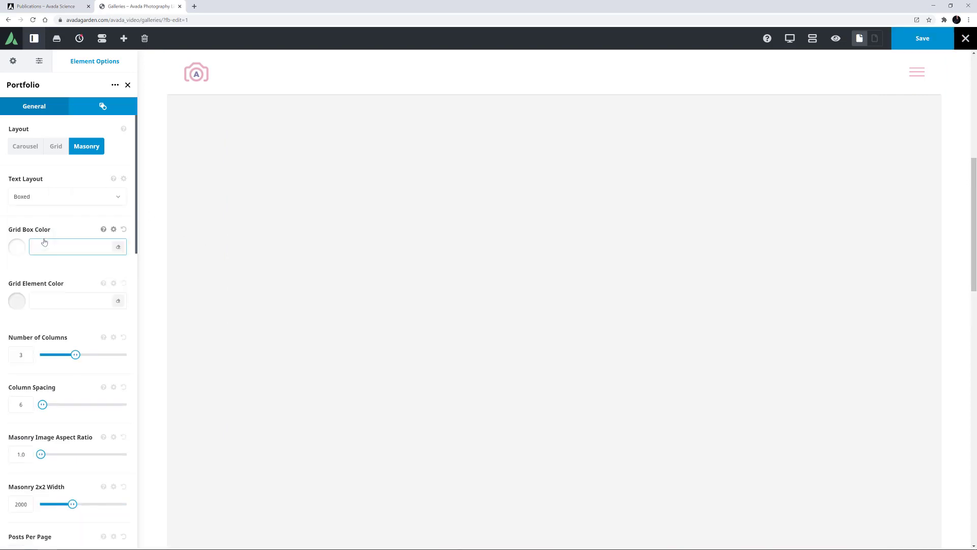
# Set Grid Box Color to rgba(255,255,255,0.22) and Order By to Portfolio Order.
pyautogui.click(73, 247)
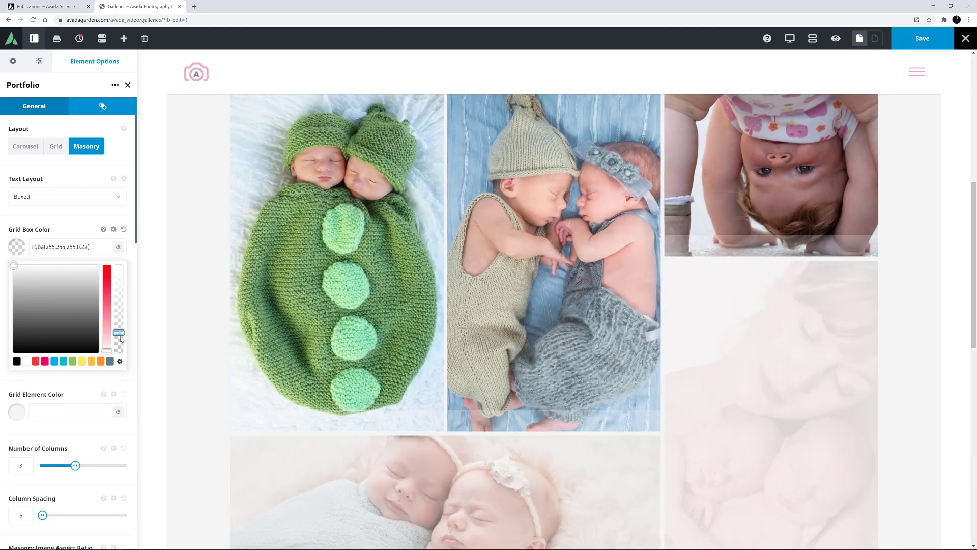
pyautogui.scroll(-3)
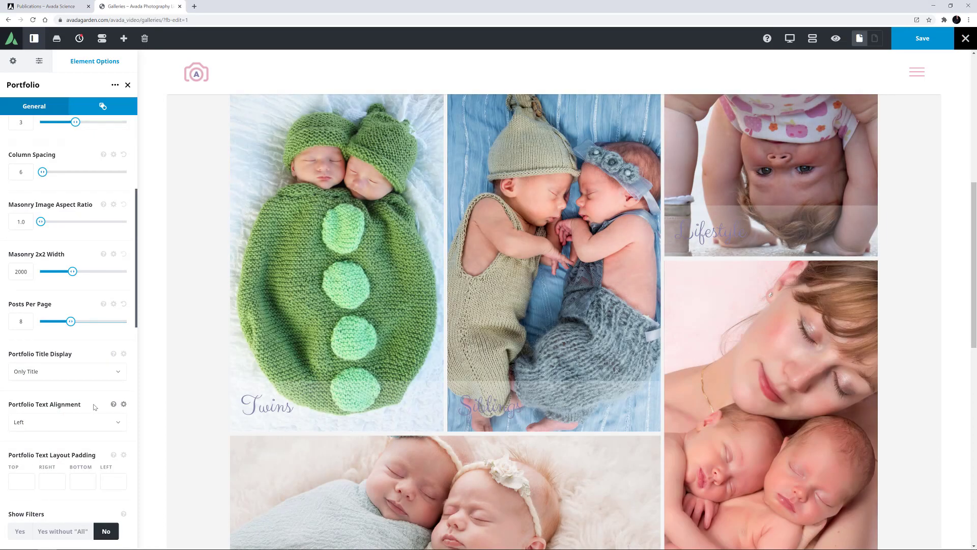
pyautogui.moveTo(93, 407)
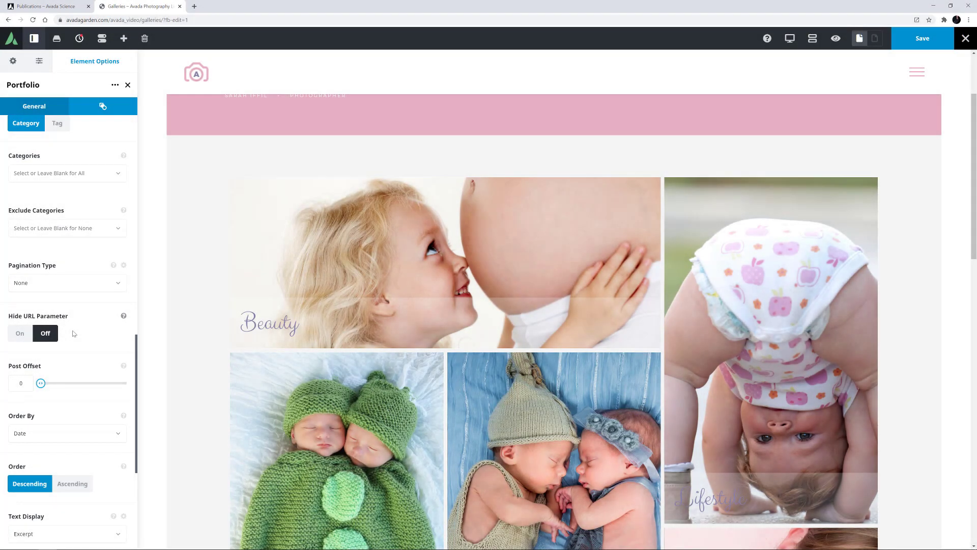
pyautogui.click(67, 433)
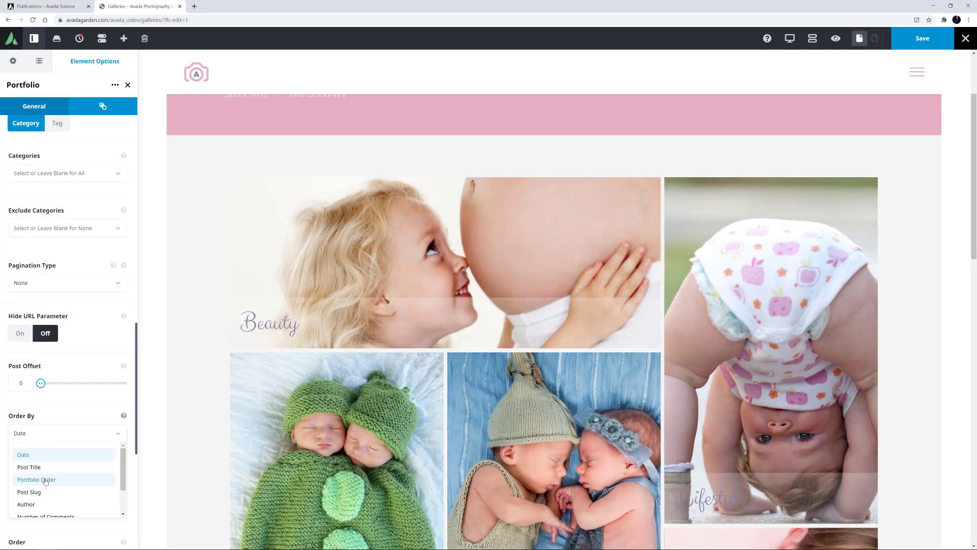
pyautogui.click(37, 480)
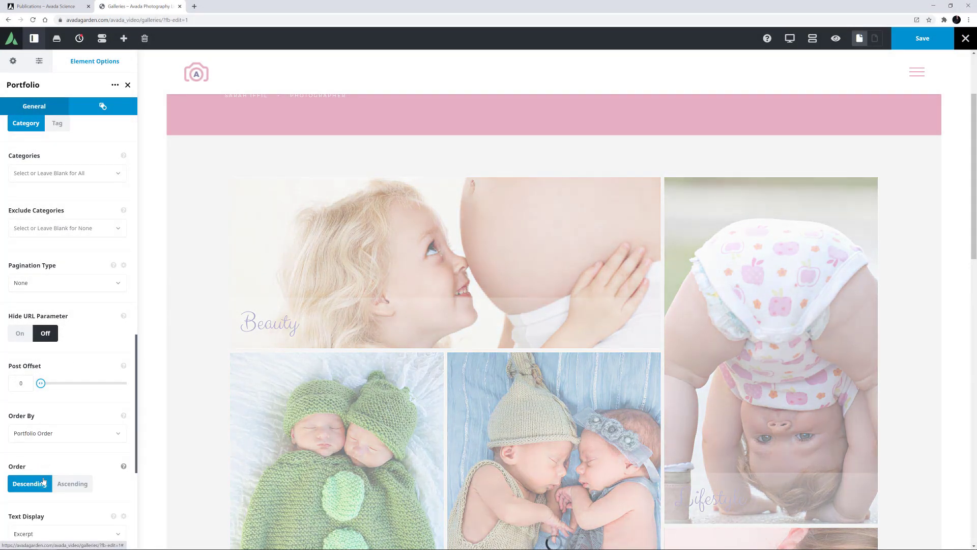